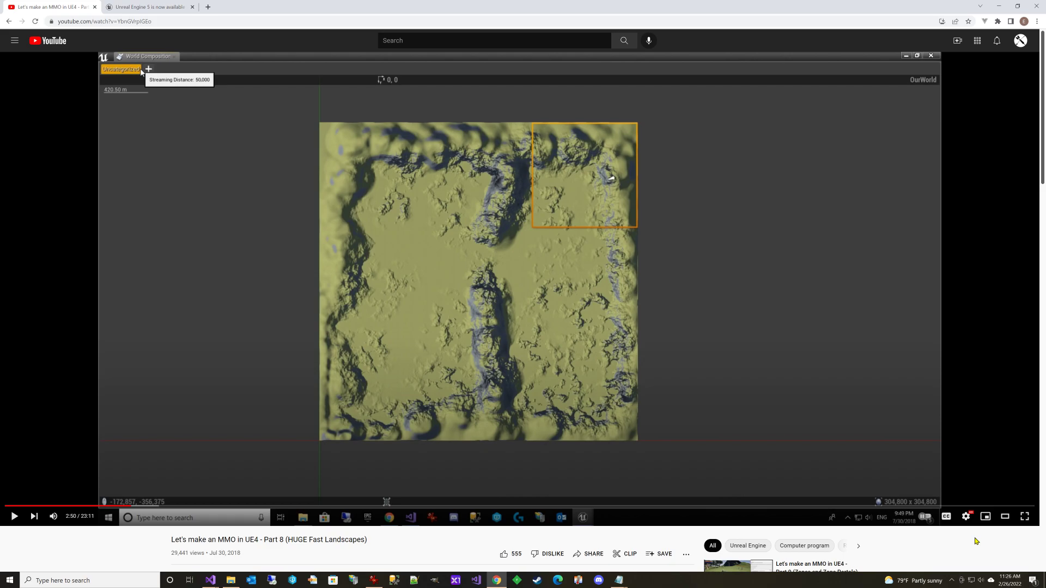
Switch to the Unreal Engine 5 blog post tab to read its Large World Coordinates section.
click(148, 6)
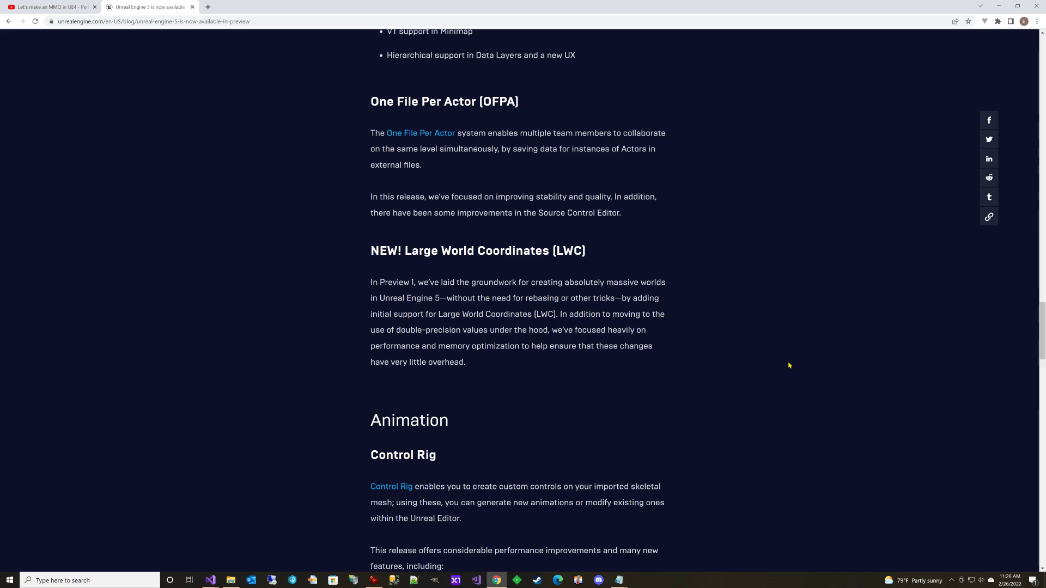
mouse_move(617, 288)
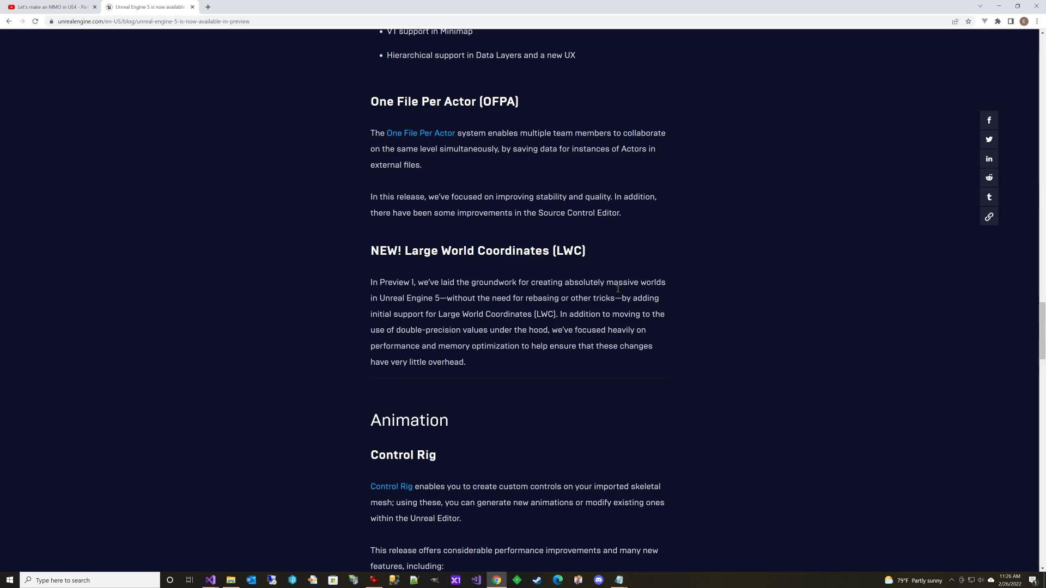
mouse_move(433, 309)
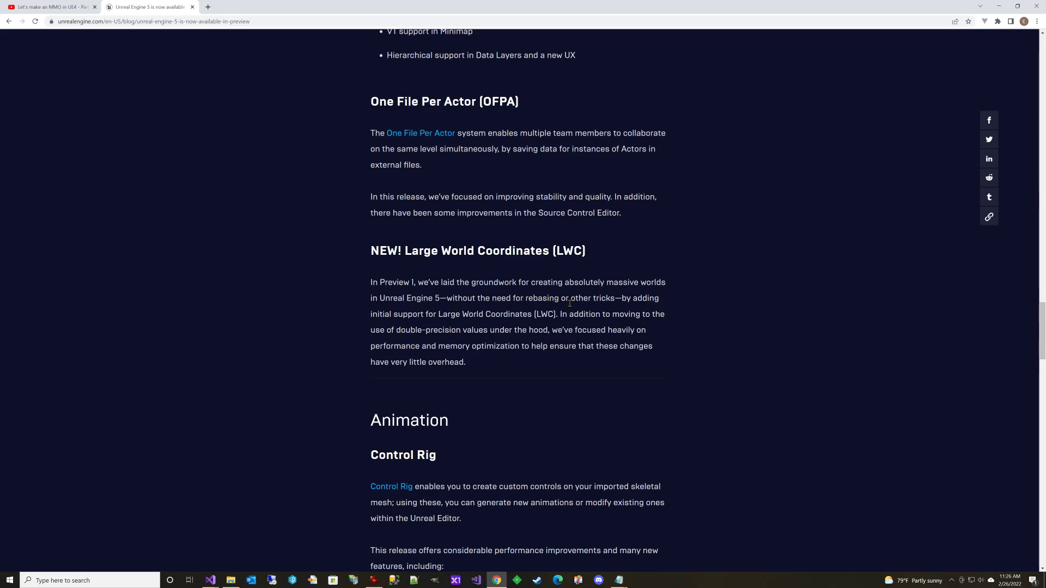
mouse_move(557, 314)
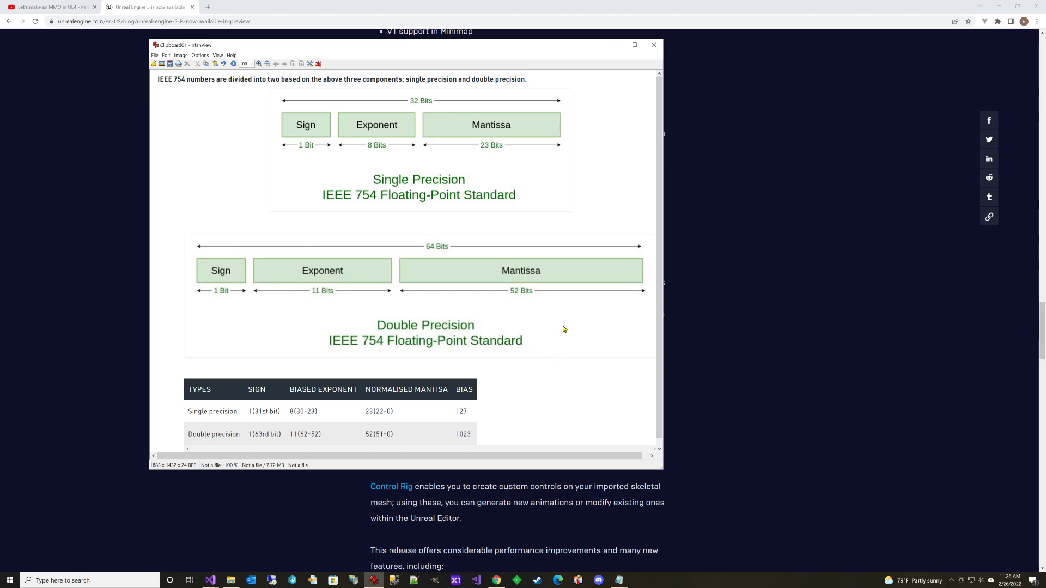
mouse_move(551, 194)
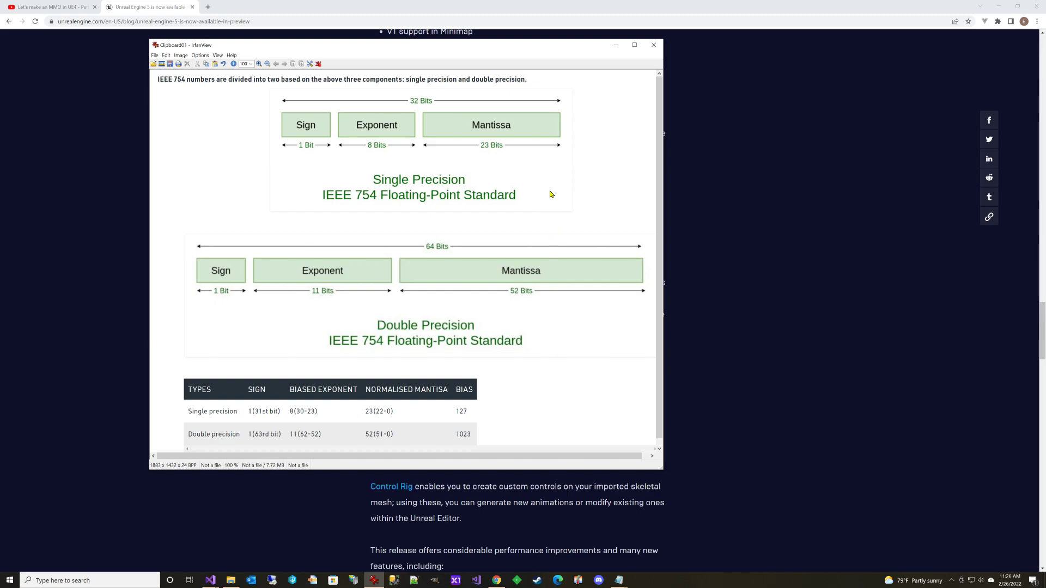
mouse_move(550, 212)
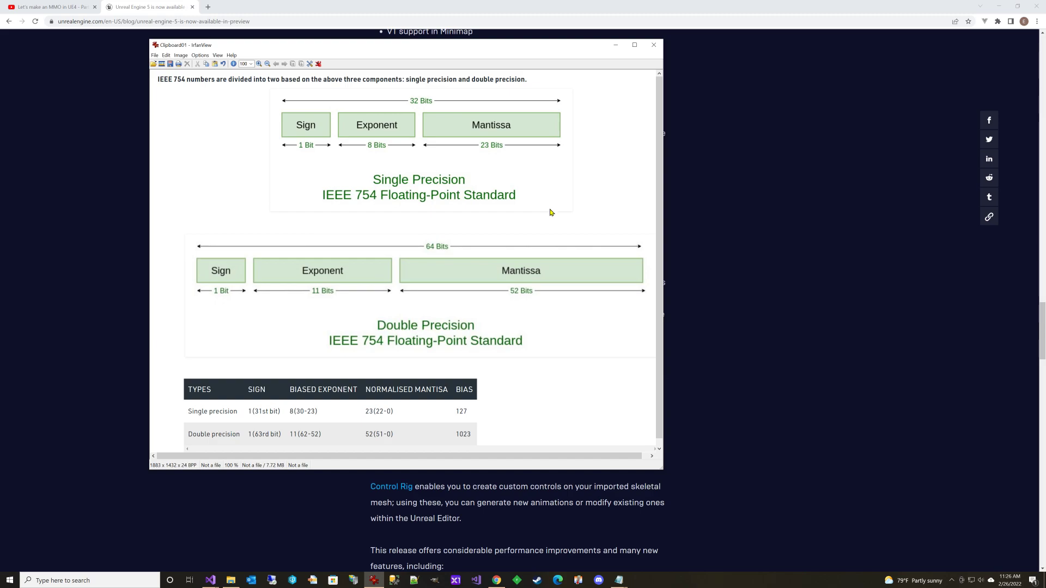
mouse_move(577, 196)
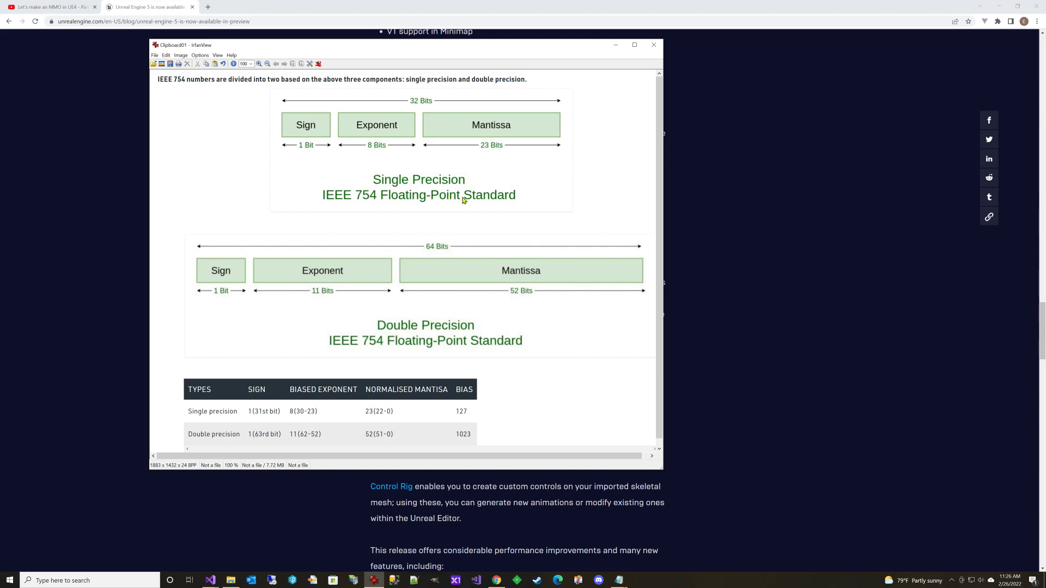
mouse_move(344, 146)
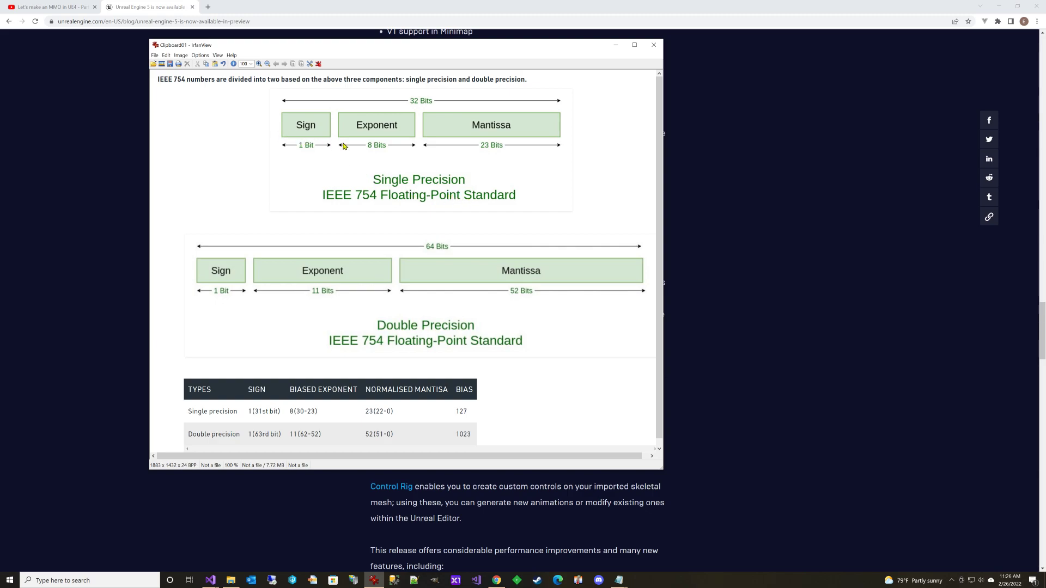
mouse_move(386, 139)
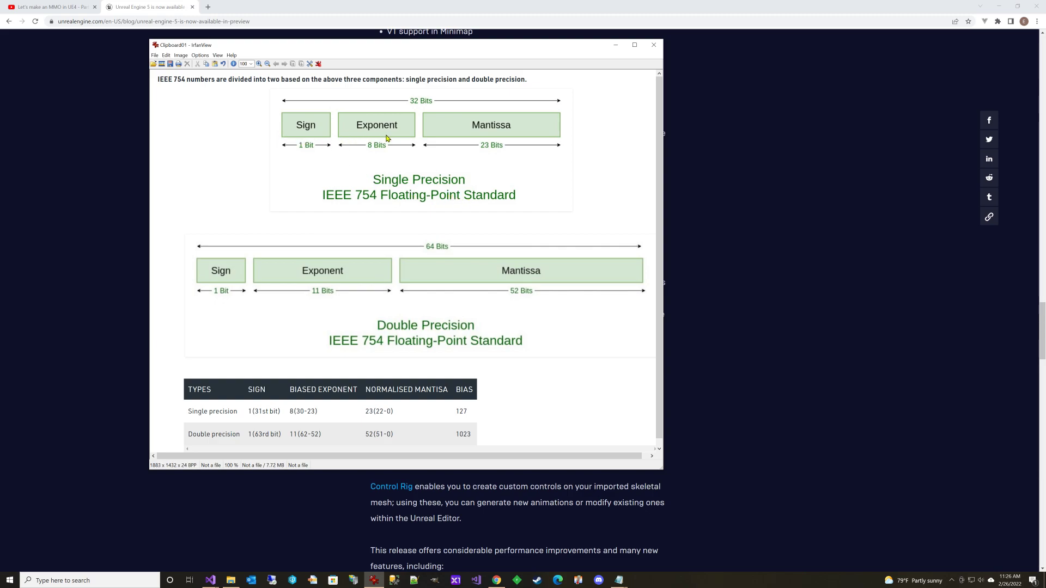
mouse_move(500, 140)
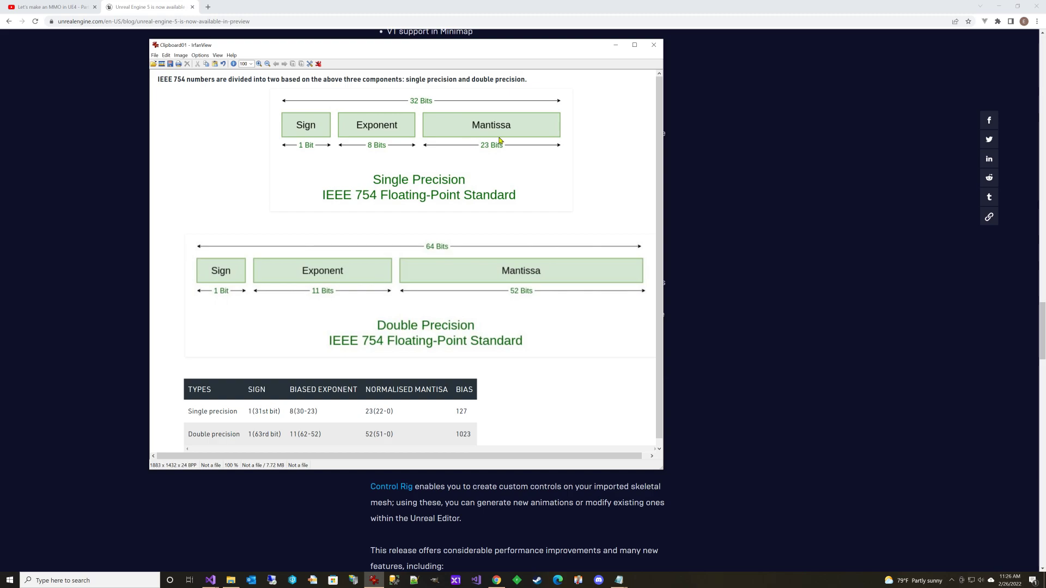
mouse_move(515, 138)
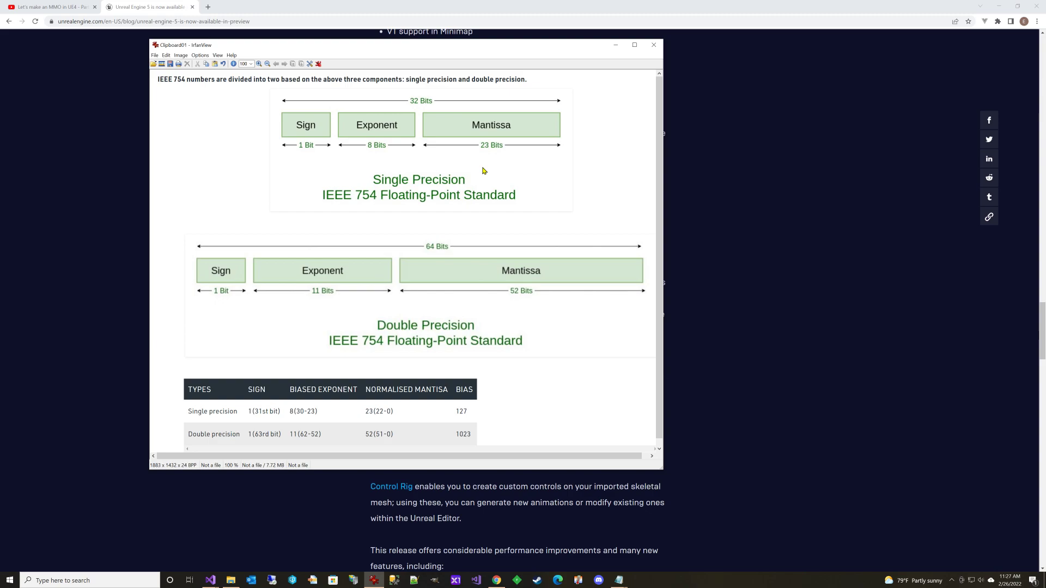
mouse_move(399, 136)
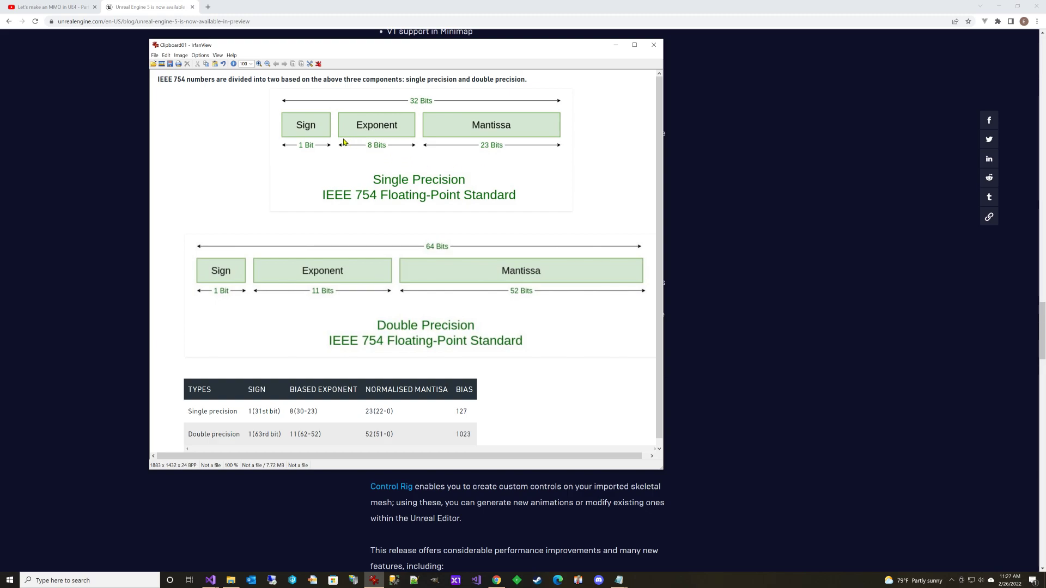
mouse_move(353, 132)
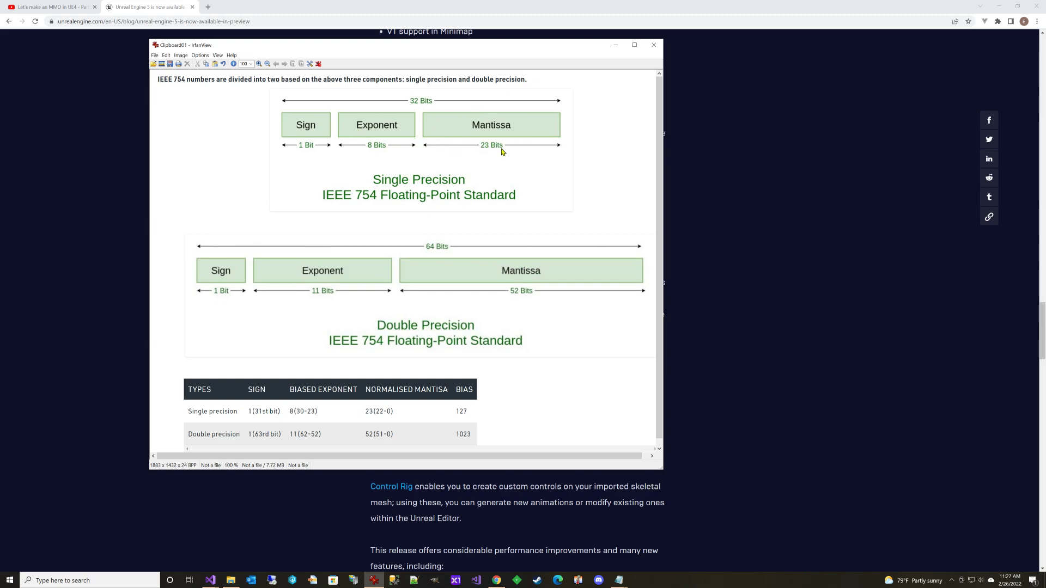
mouse_move(594, 149)
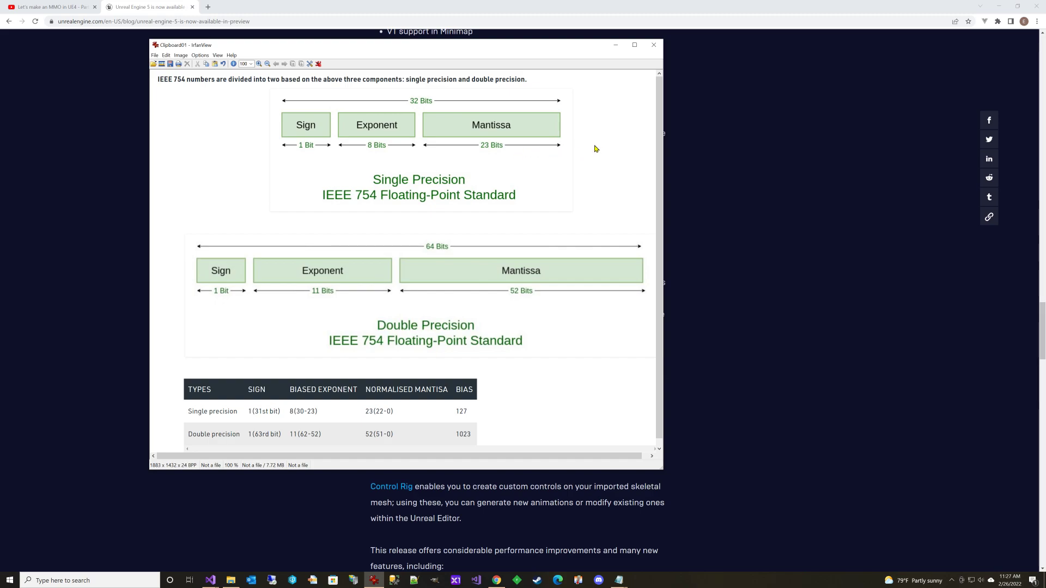
mouse_move(600, 198)
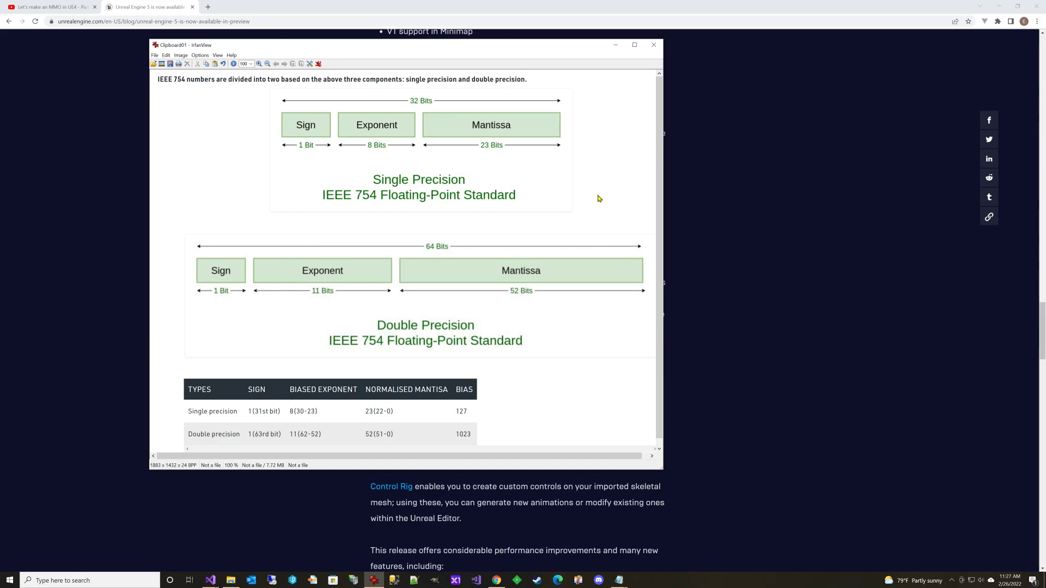
mouse_move(412, 346)
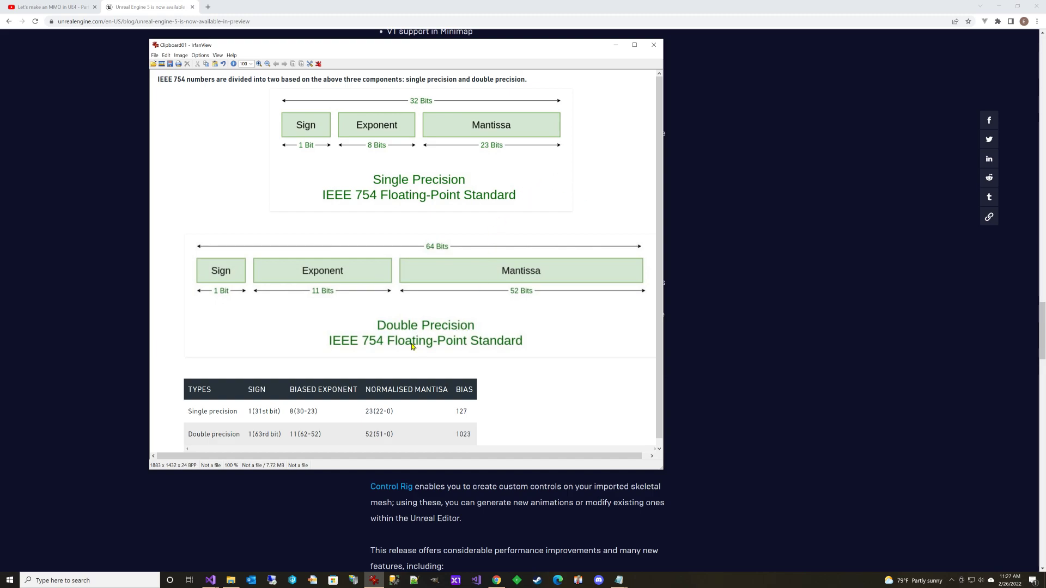
mouse_move(405, 298)
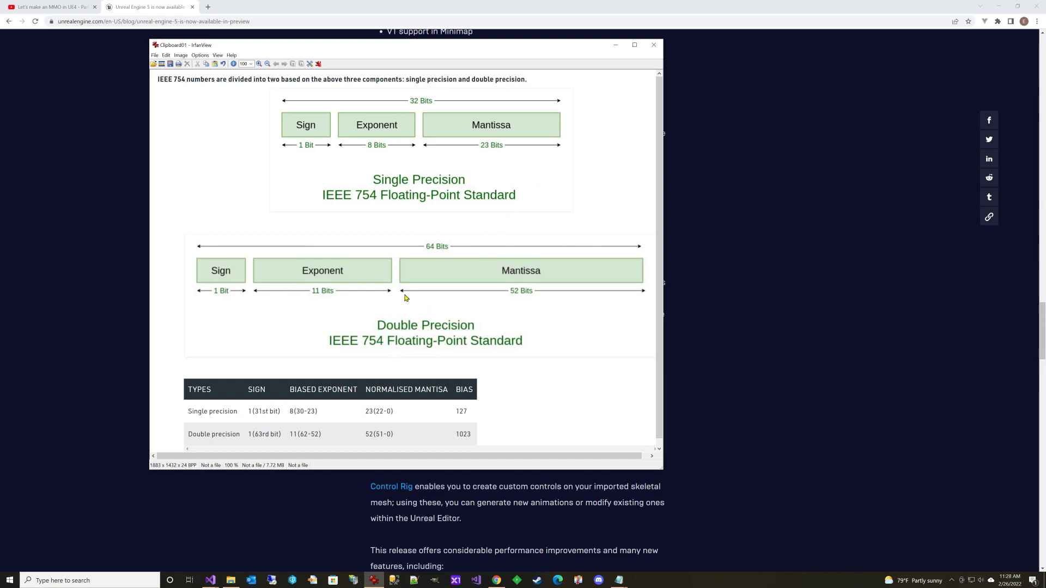
mouse_move(347, 126)
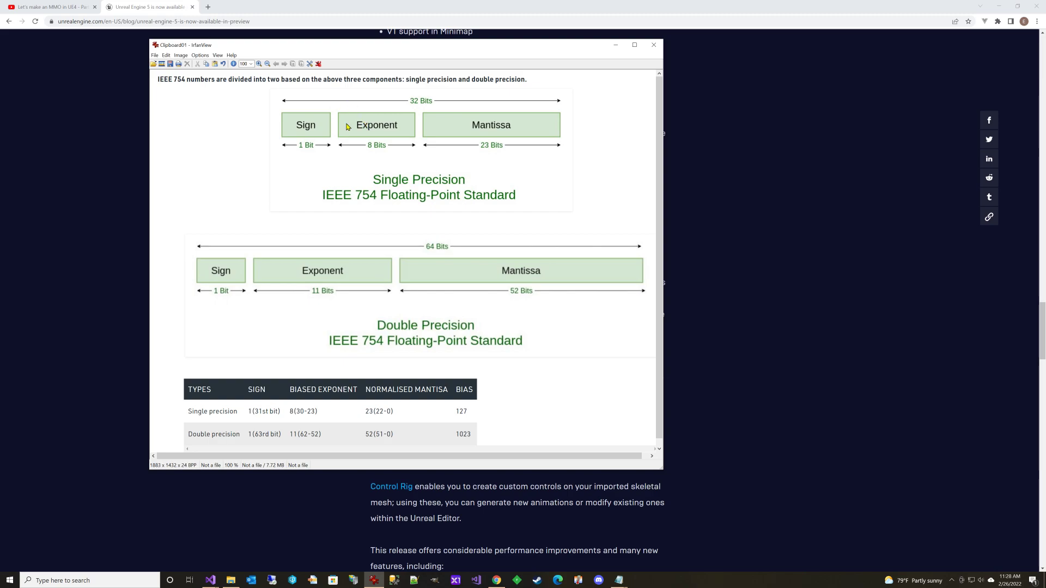
mouse_move(320, 292)
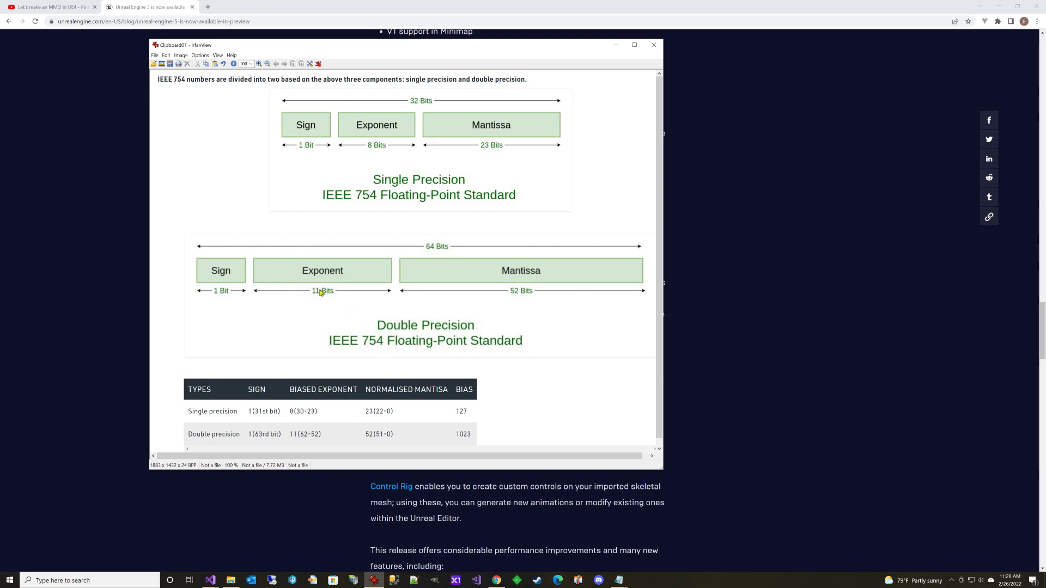
mouse_move(318, 306)
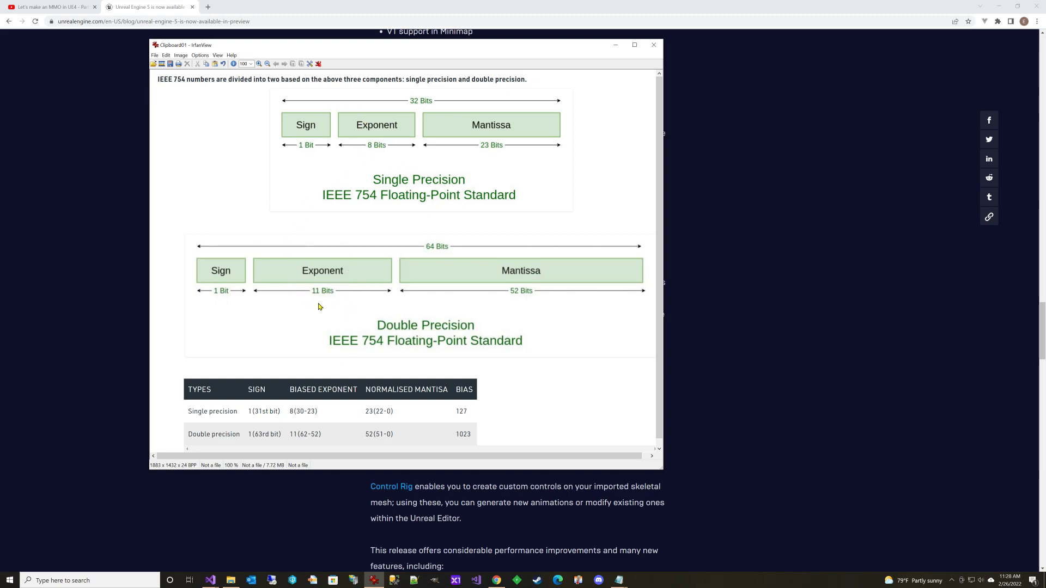
mouse_move(297, 292)
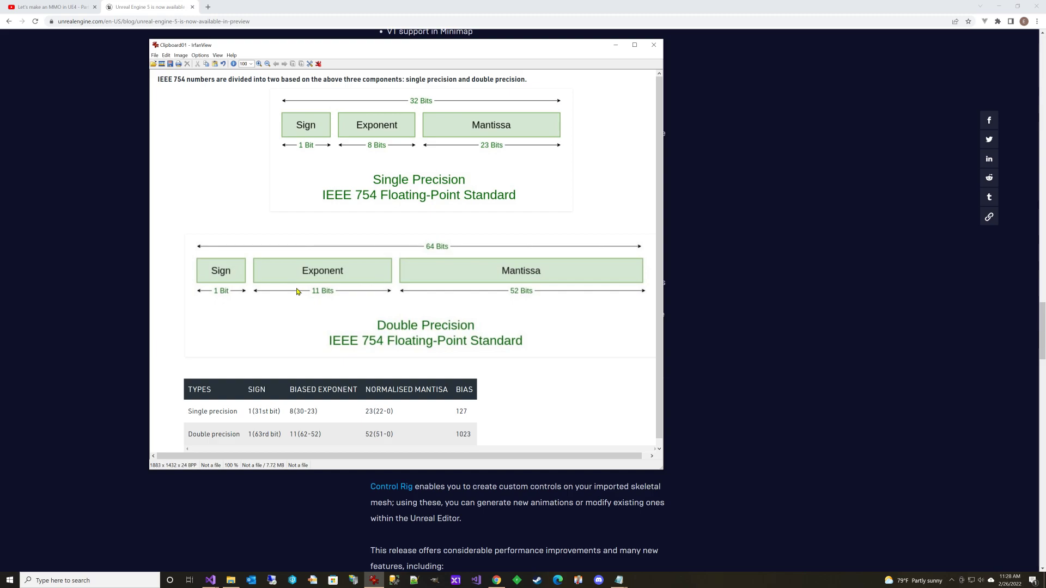
mouse_move(470, 138)
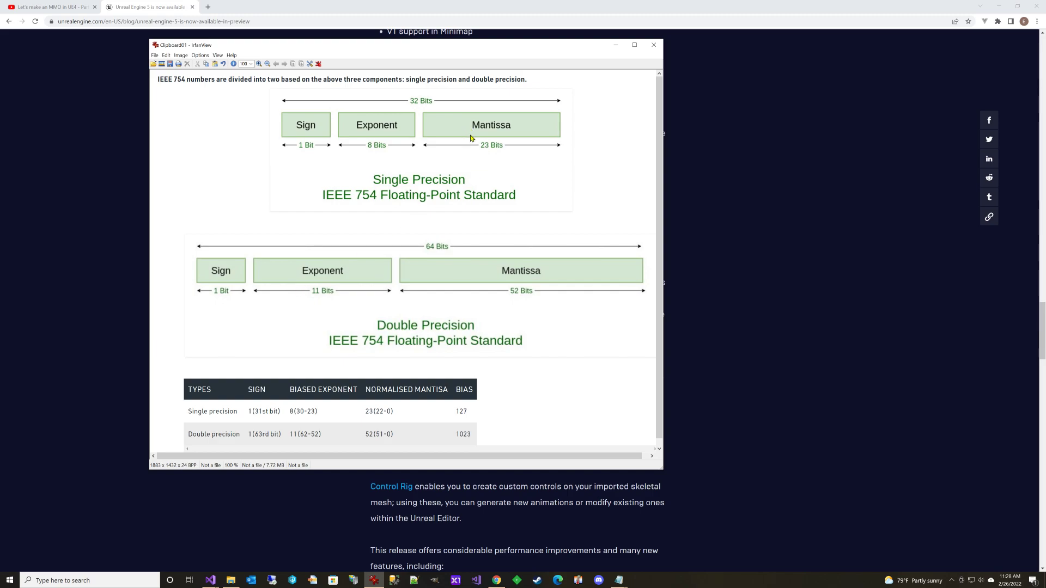
mouse_move(550, 281)
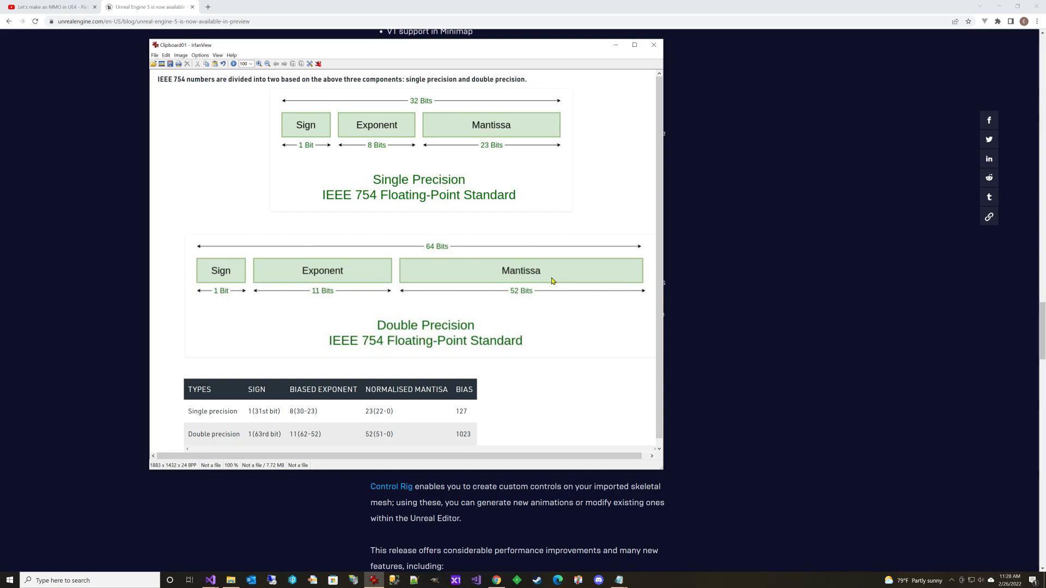
mouse_move(533, 349)
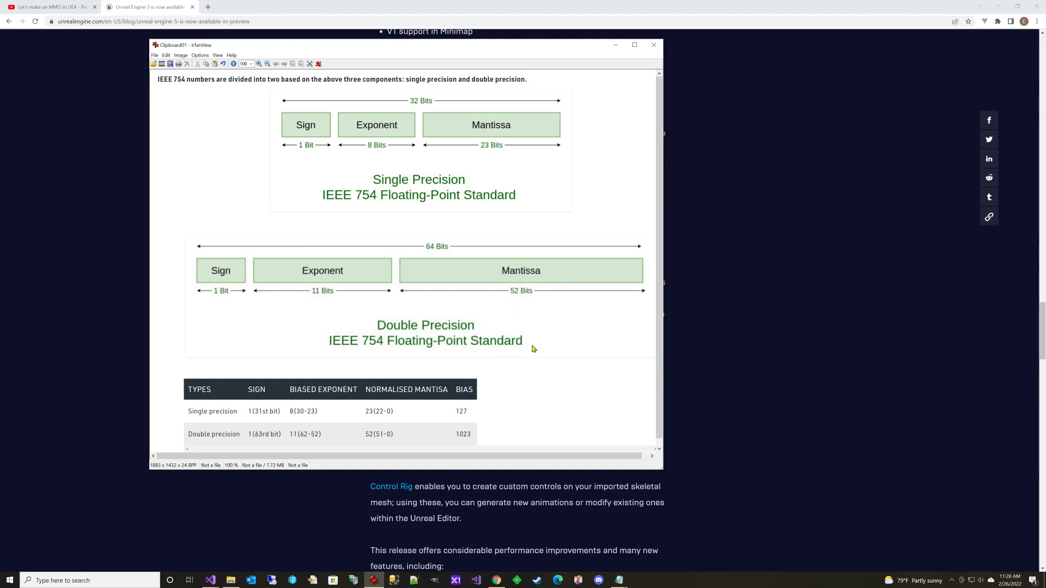
mouse_move(538, 309)
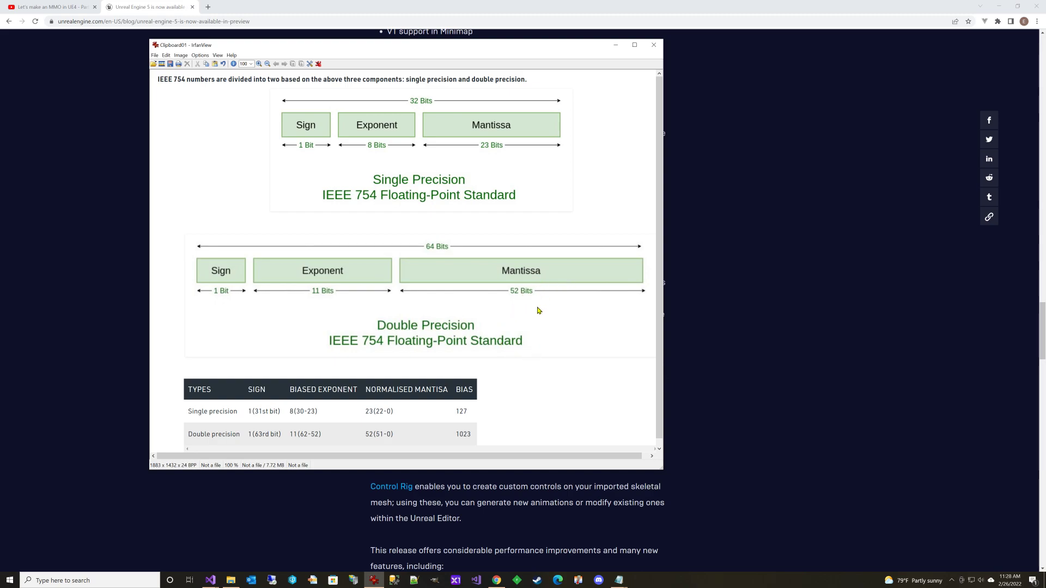
mouse_move(518, 326)
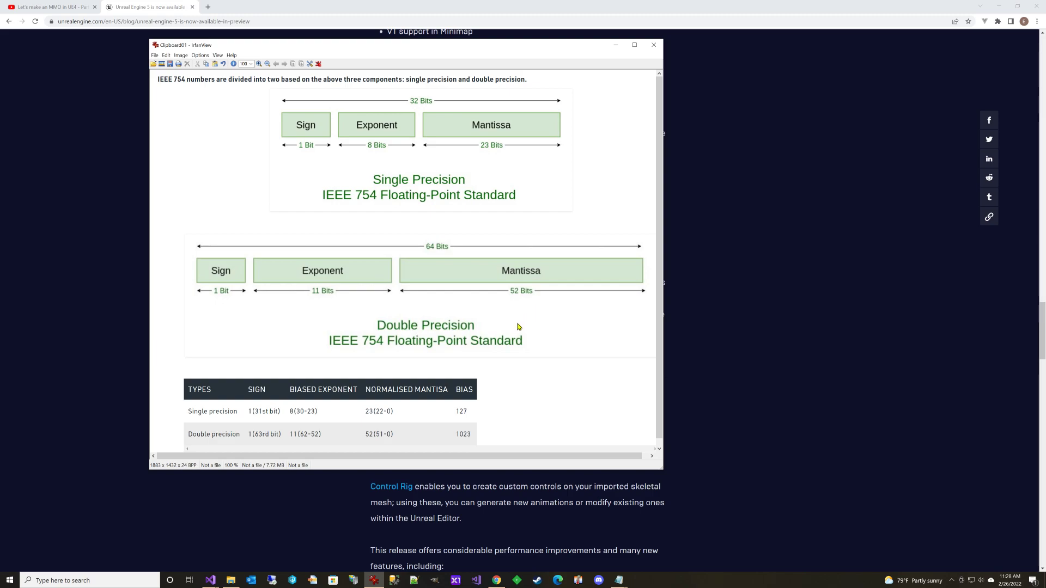
mouse_move(508, 265)
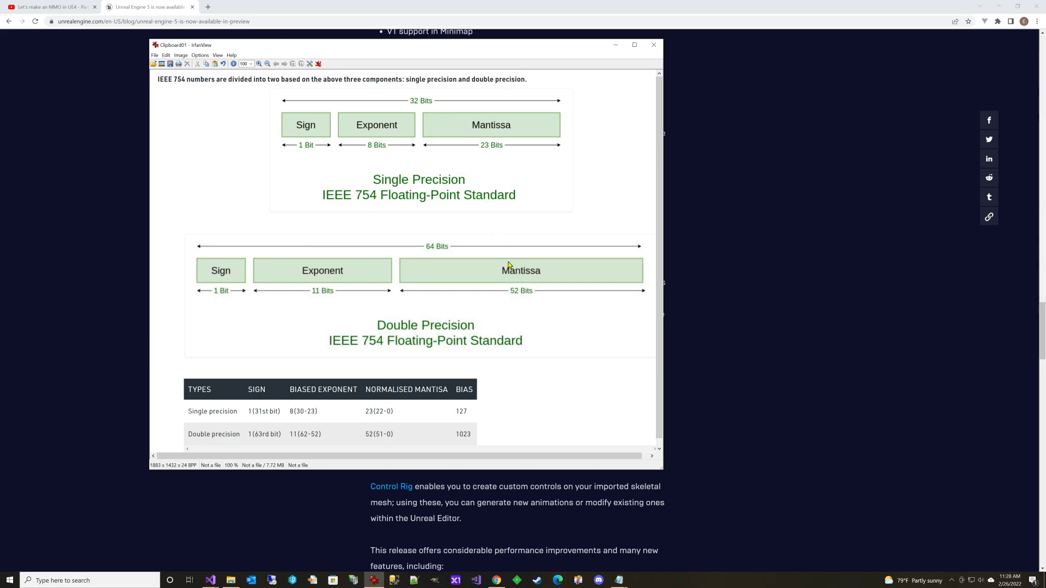
mouse_move(514, 286)
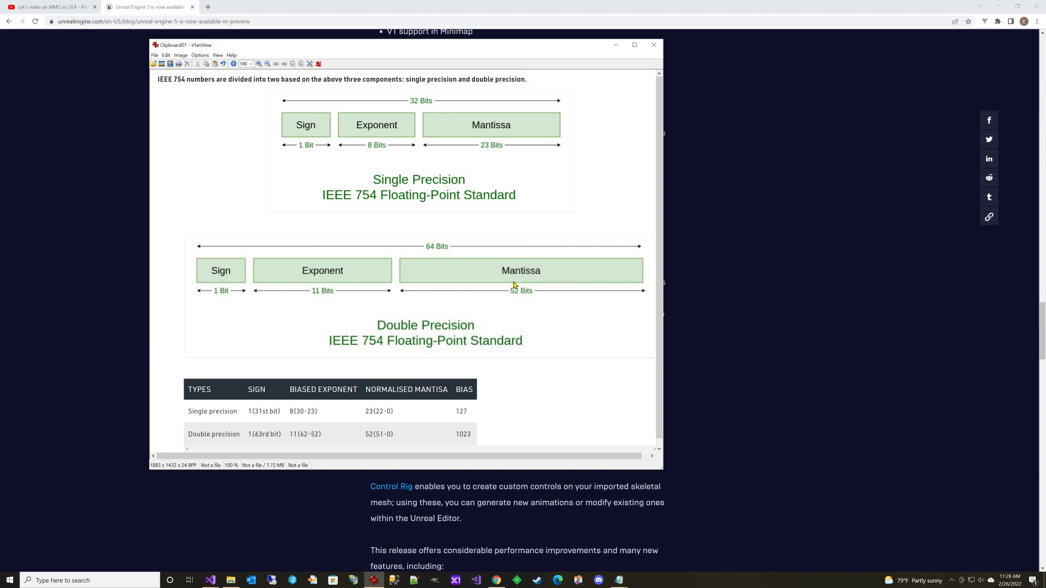
mouse_move(614, 45)
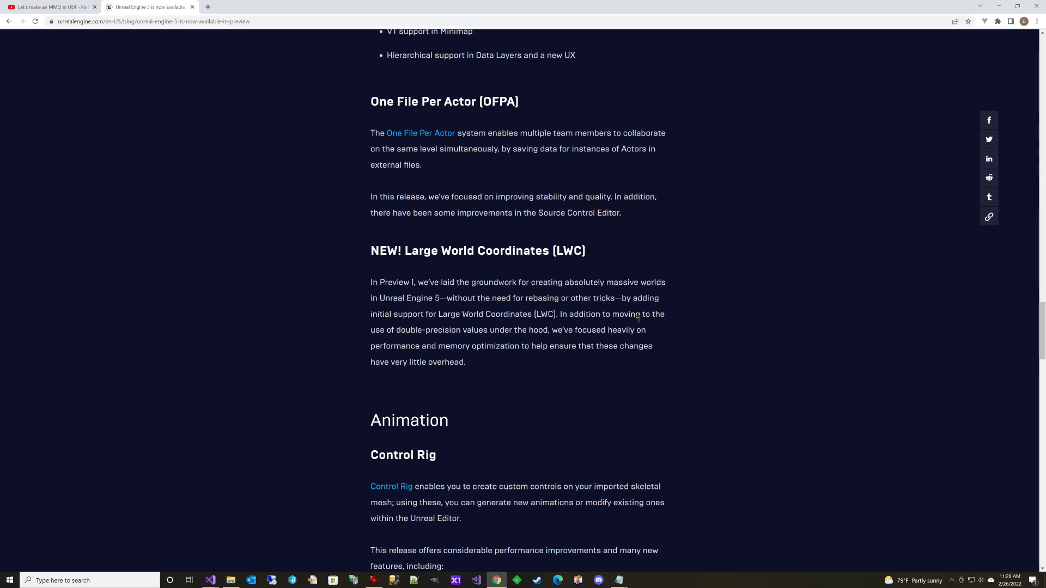
mouse_move(479, 364)
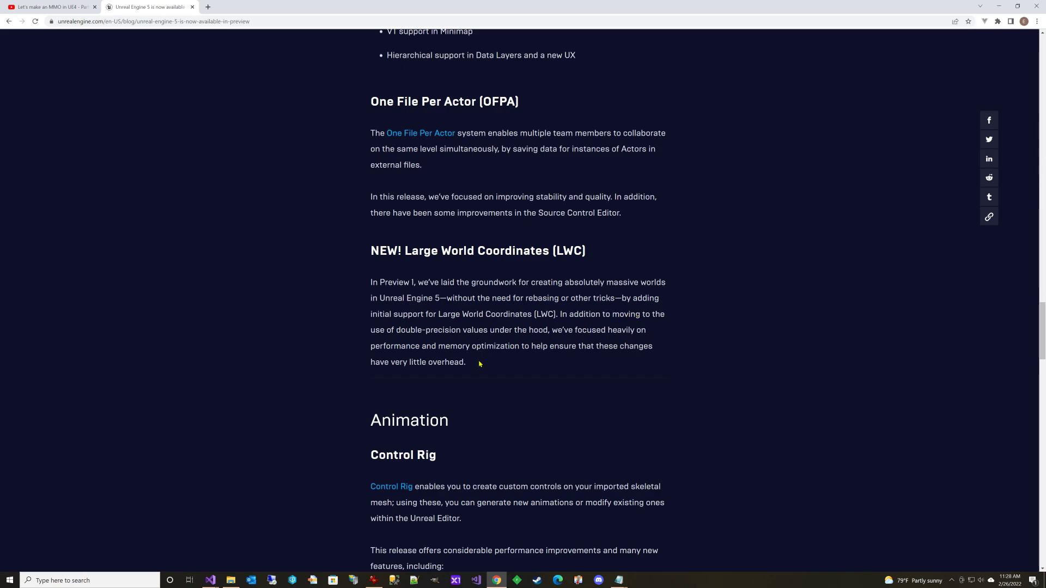
mouse_move(494, 377)
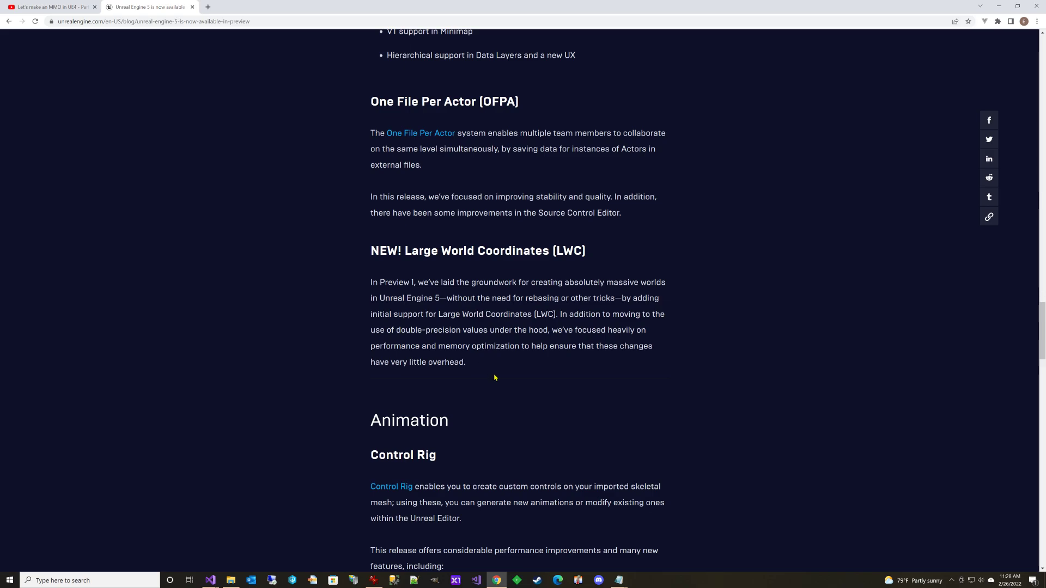
mouse_move(540, 499)
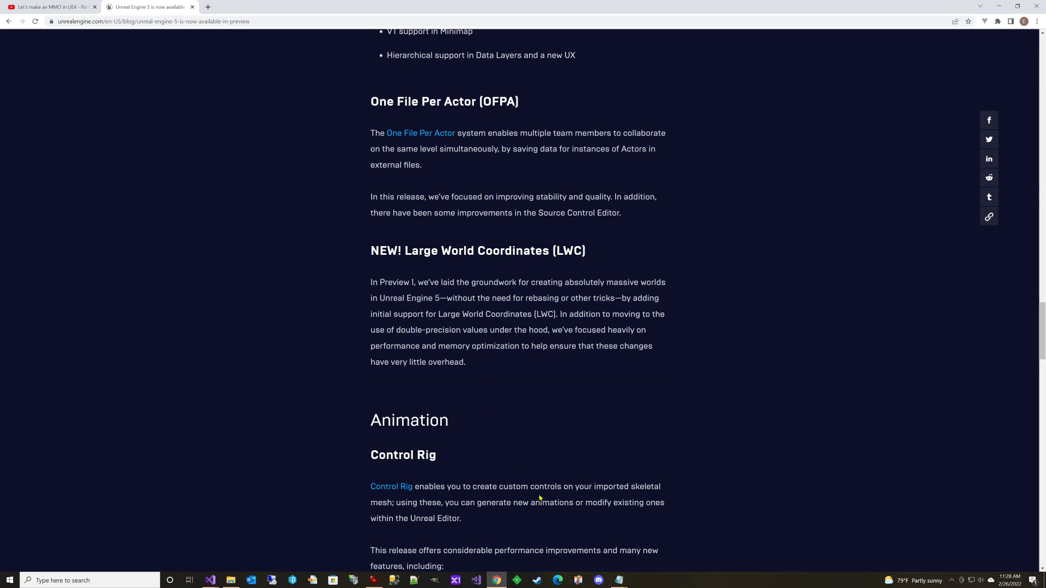
mouse_move(210, 580)
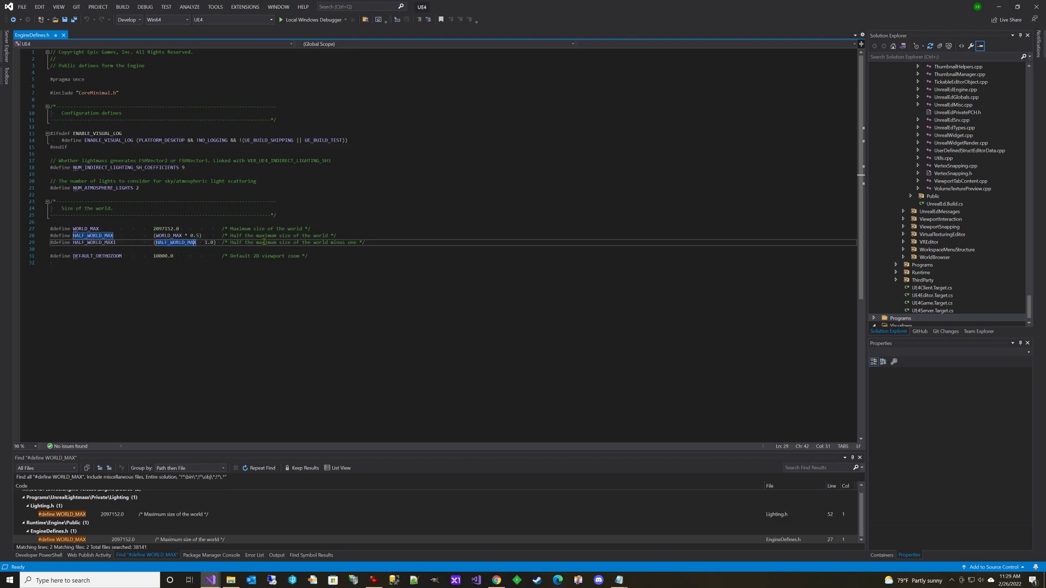
mouse_move(257, 415)
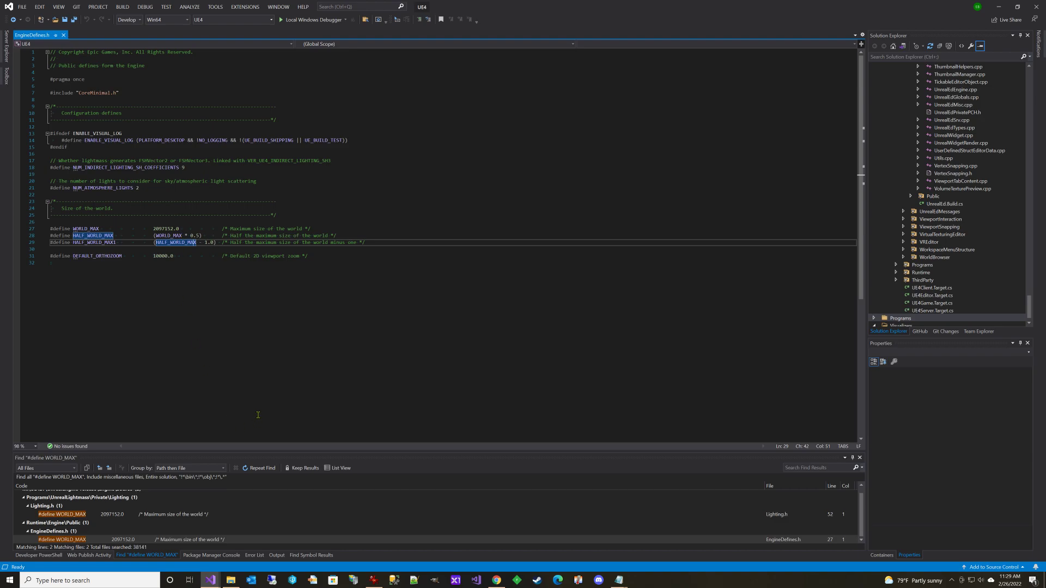
mouse_move(272, 325)
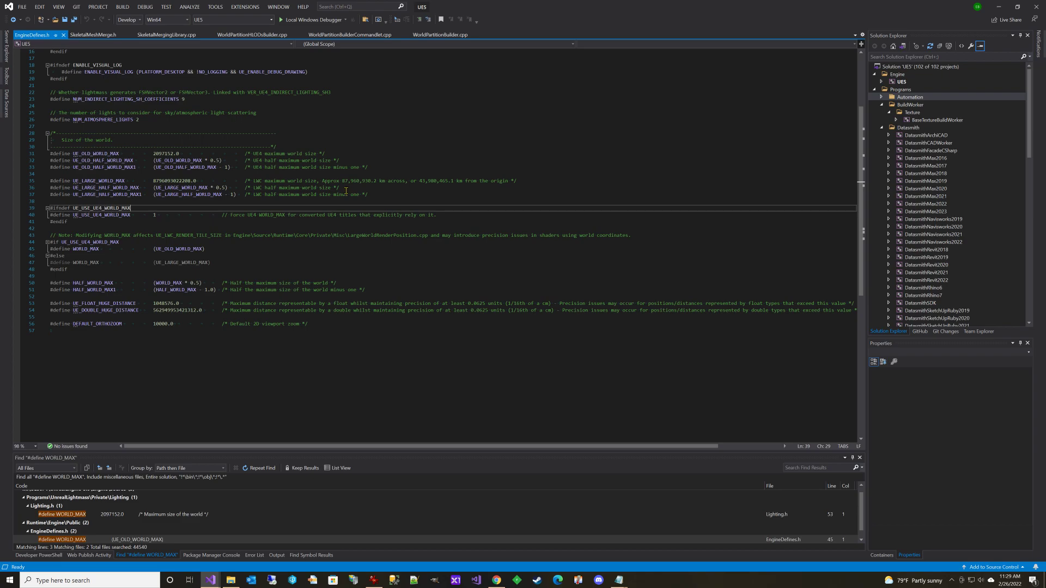
mouse_move(366, 199)
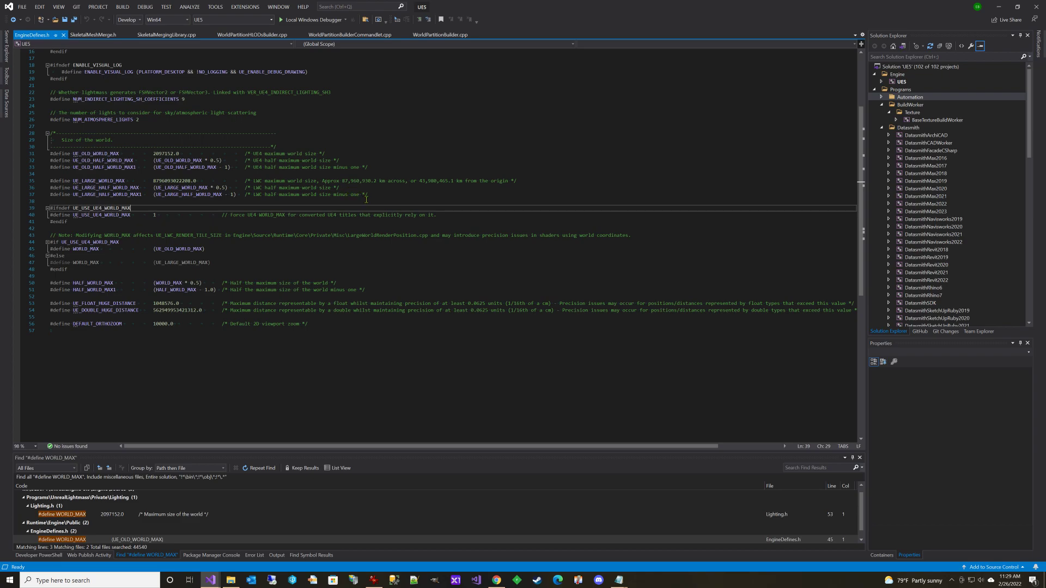
mouse_move(365, 203)
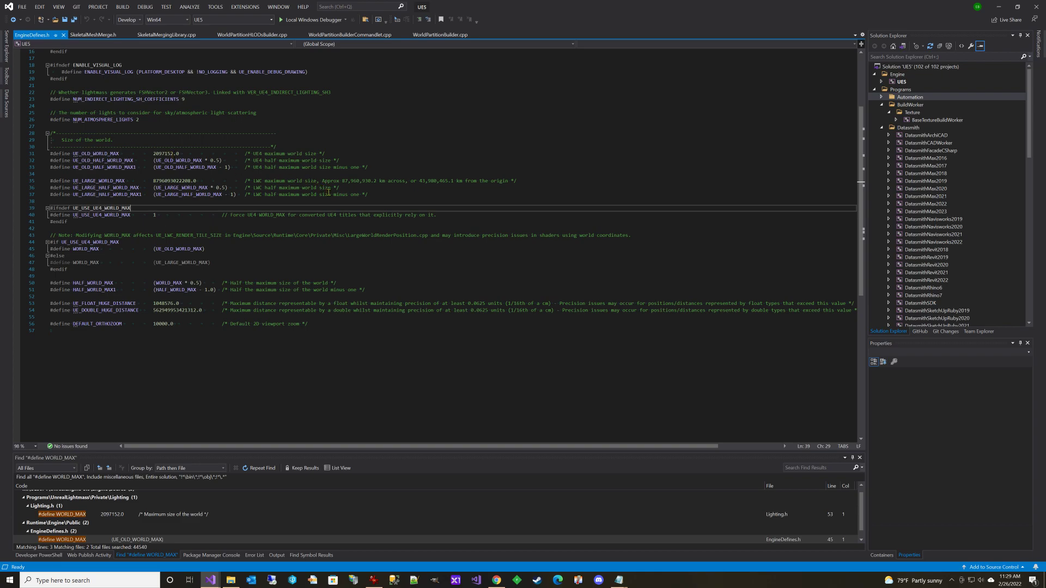
mouse_move(340, 358)
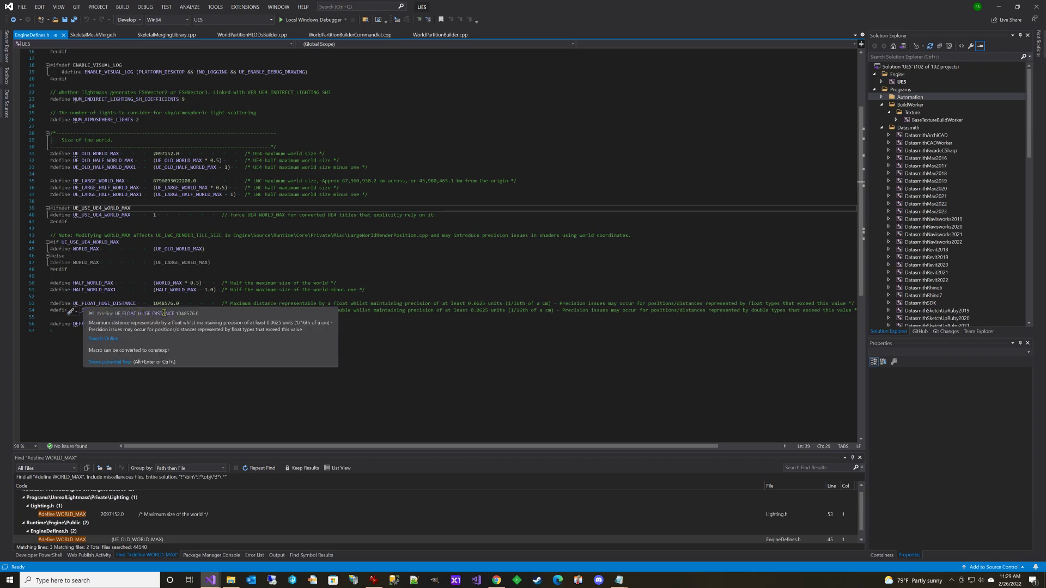
mouse_move(510, 324)
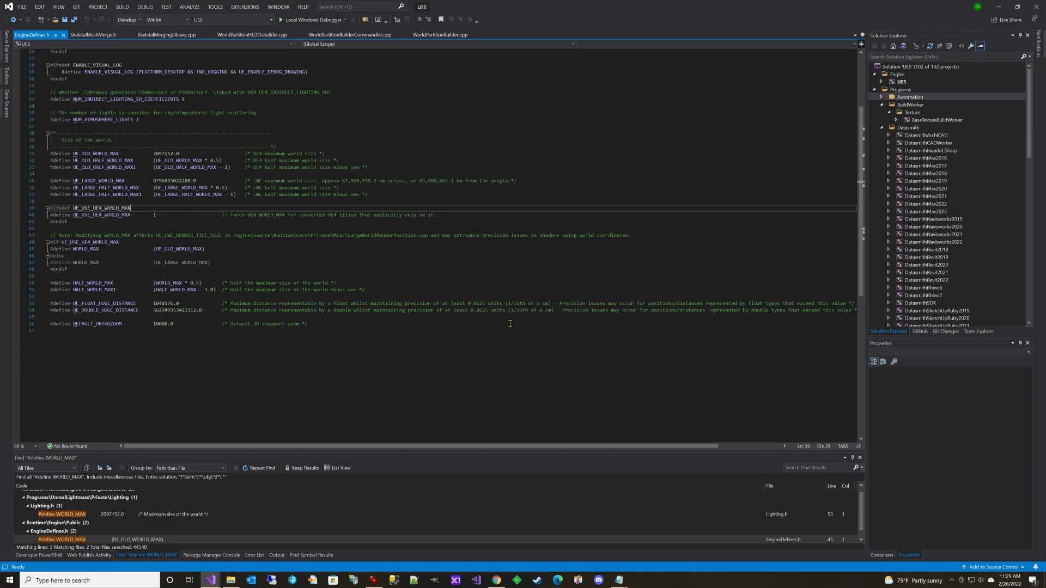
Highlight the 1/16th cm precision note and select the UE_DOUBLE_HUGE_DISTANCE value in EngineDefines.h.
double_click(518, 310)
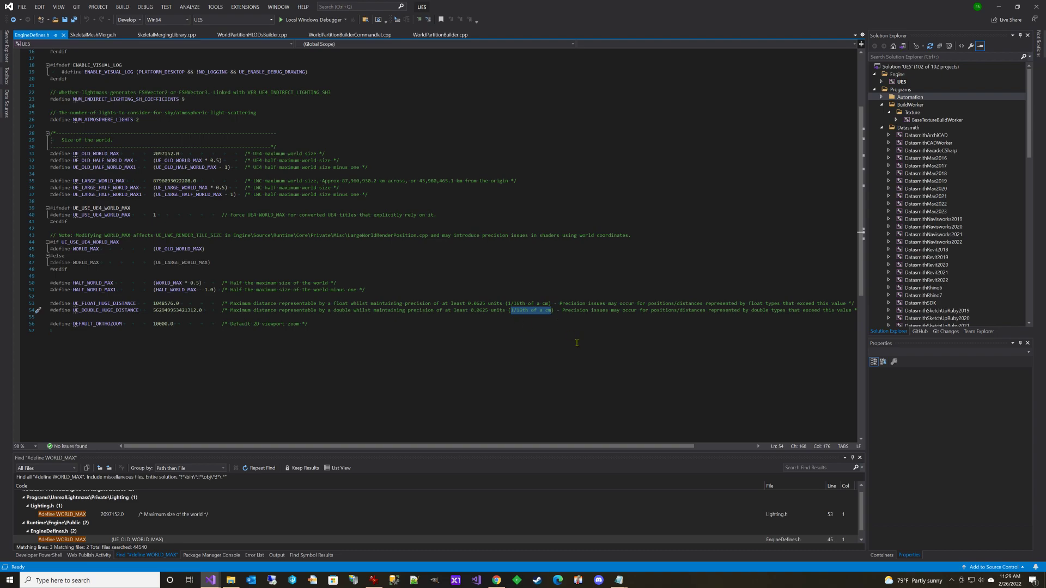
mouse_move(565, 312)
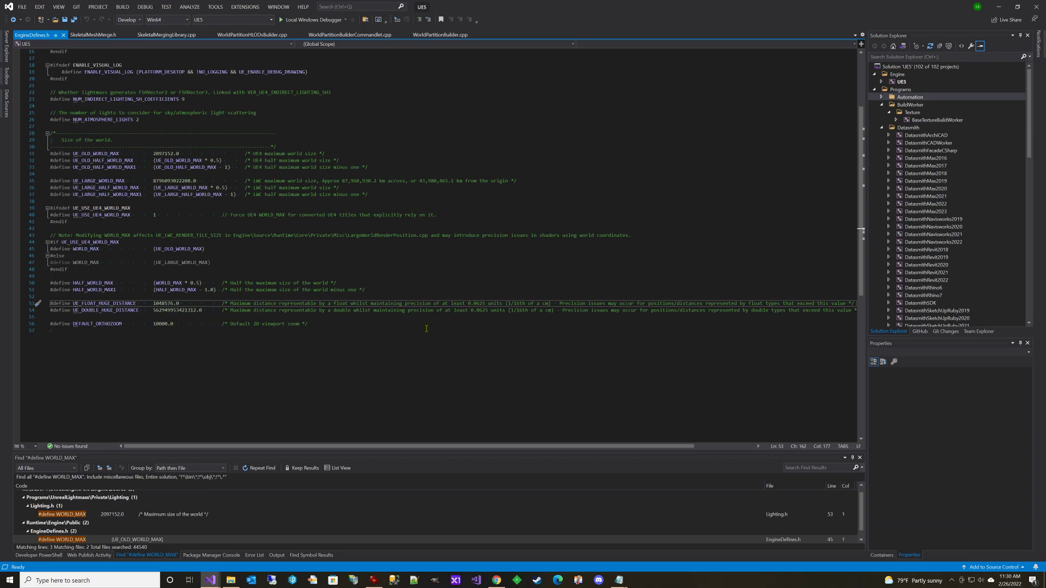
click(153, 309)
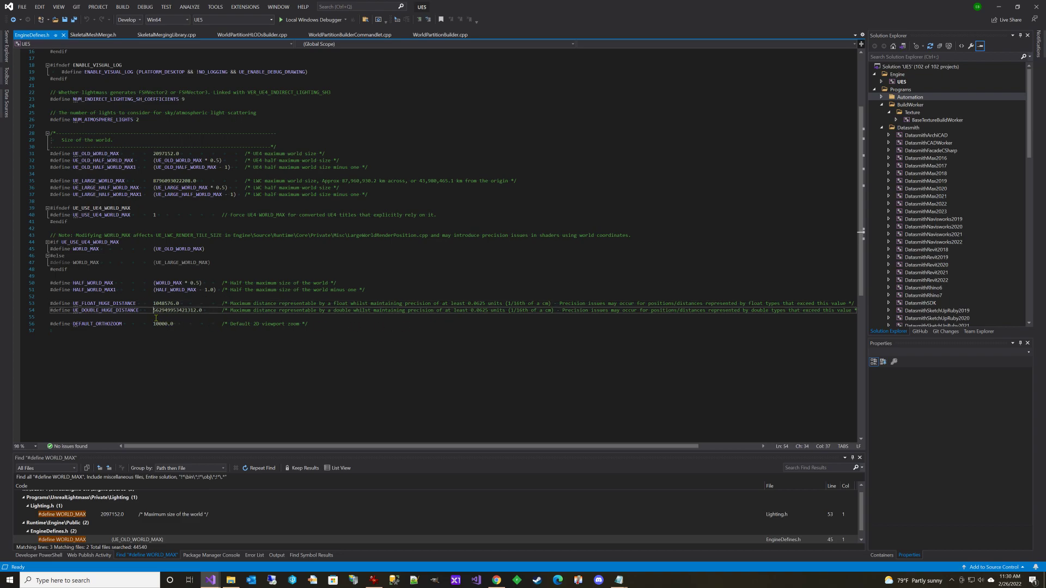
double_click(172, 310)
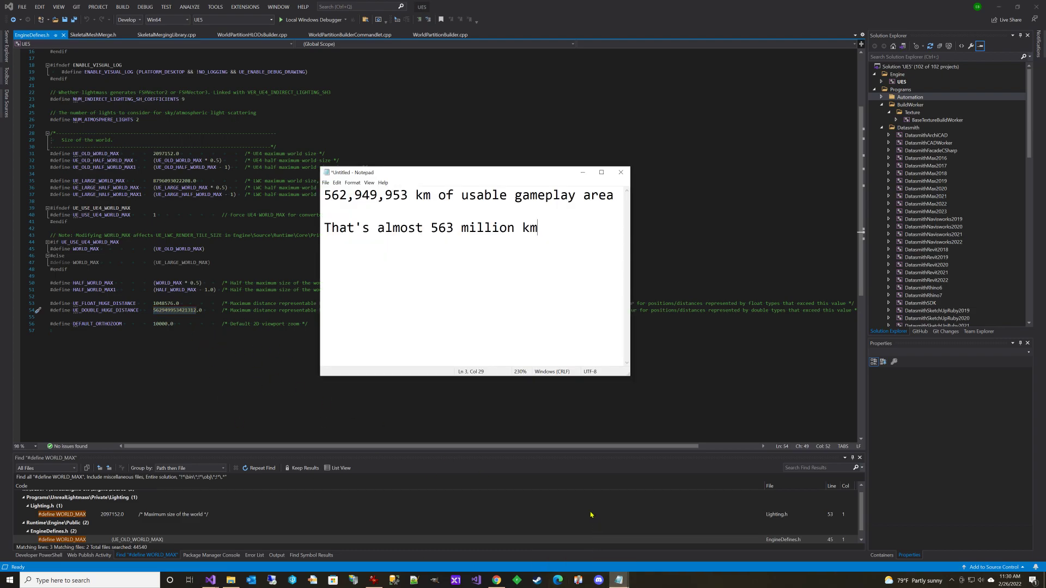
mouse_move(595, 404)
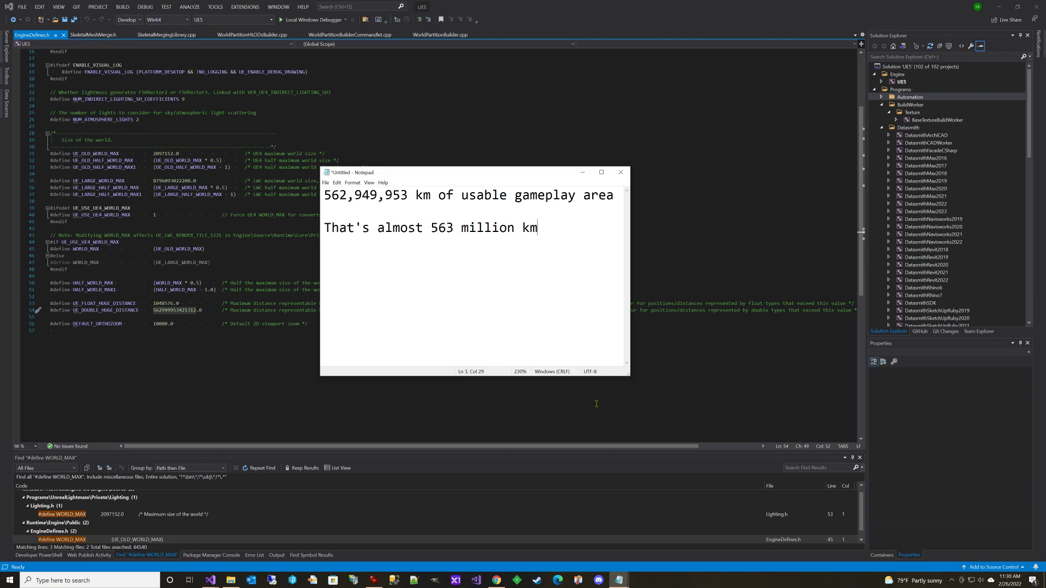